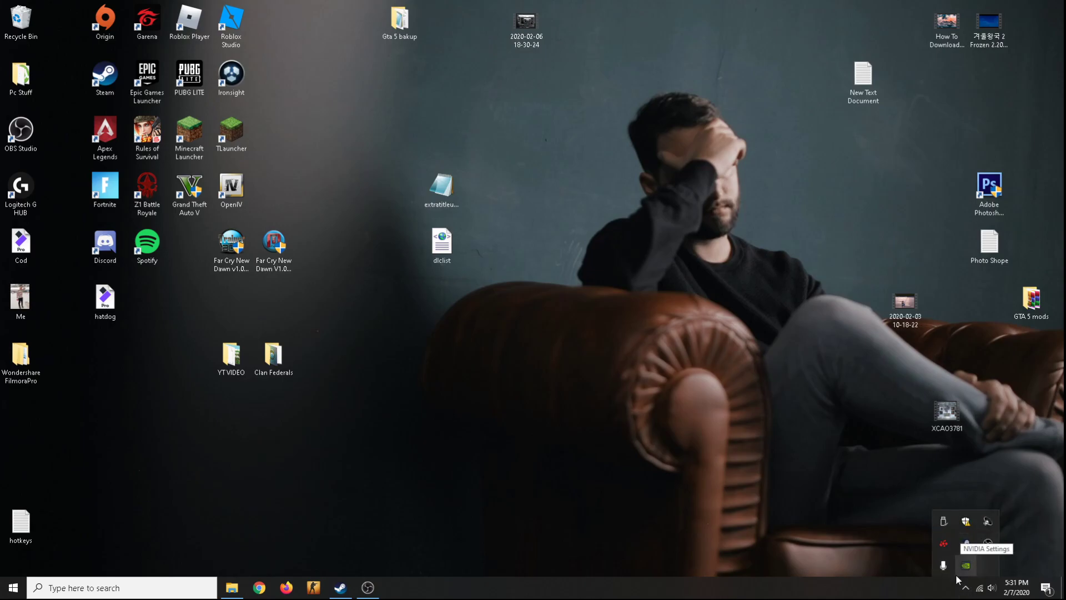
mouse_move(748, 397)
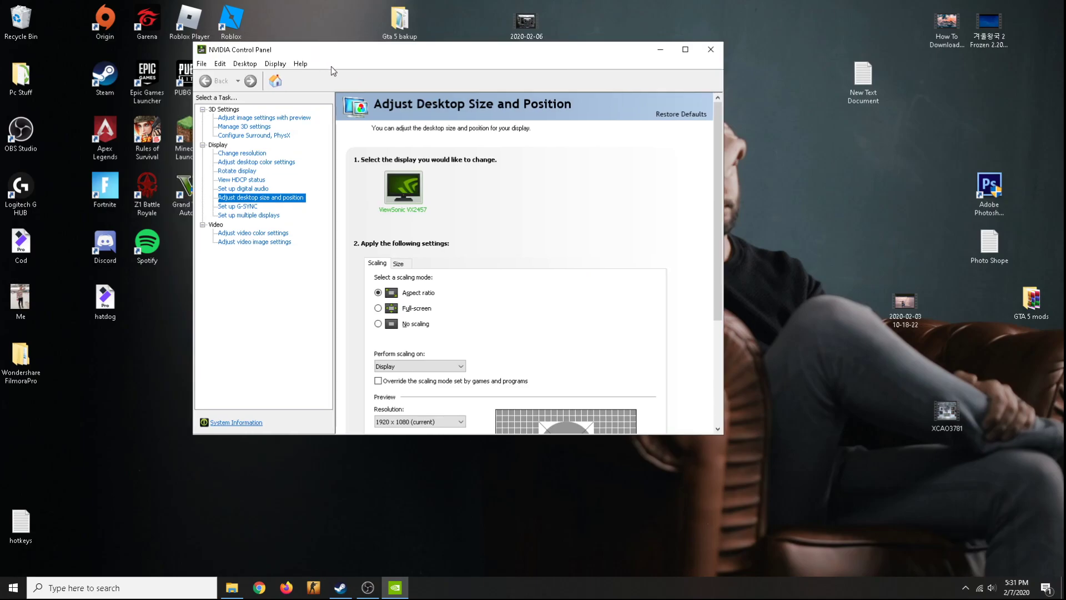
mouse_move(242, 152)
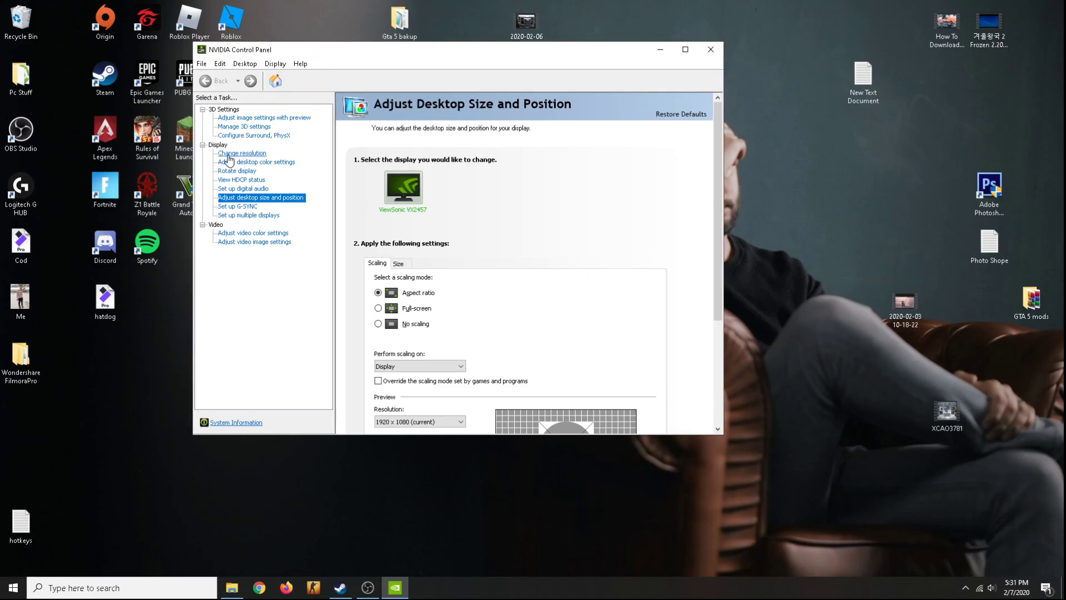
Go to the Change resolution page and open its Customize dialog for the ViewSonic display.
click(242, 153)
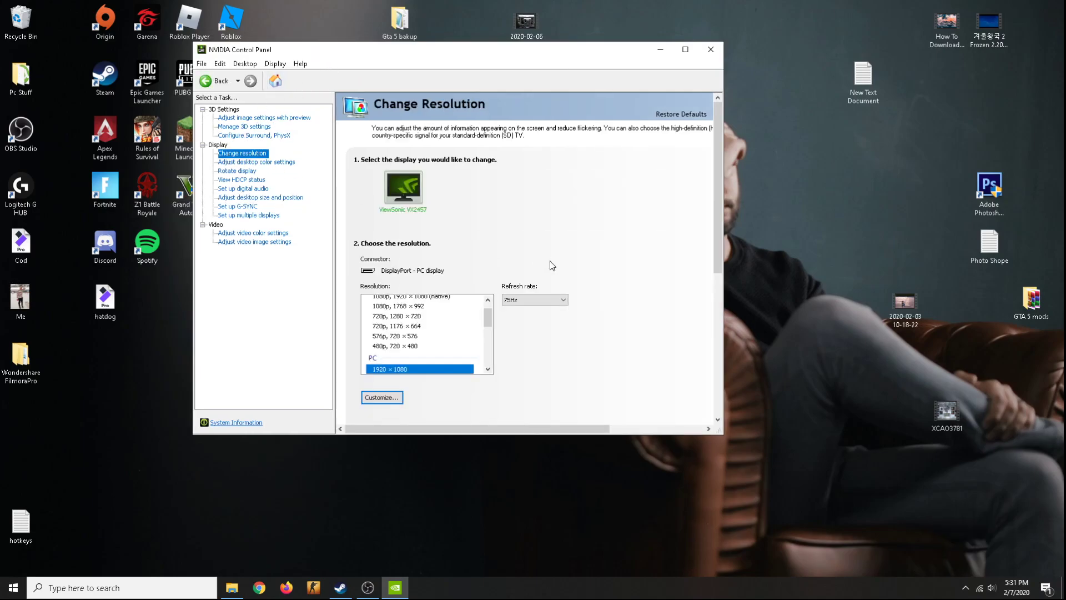
scroll(down, 3)
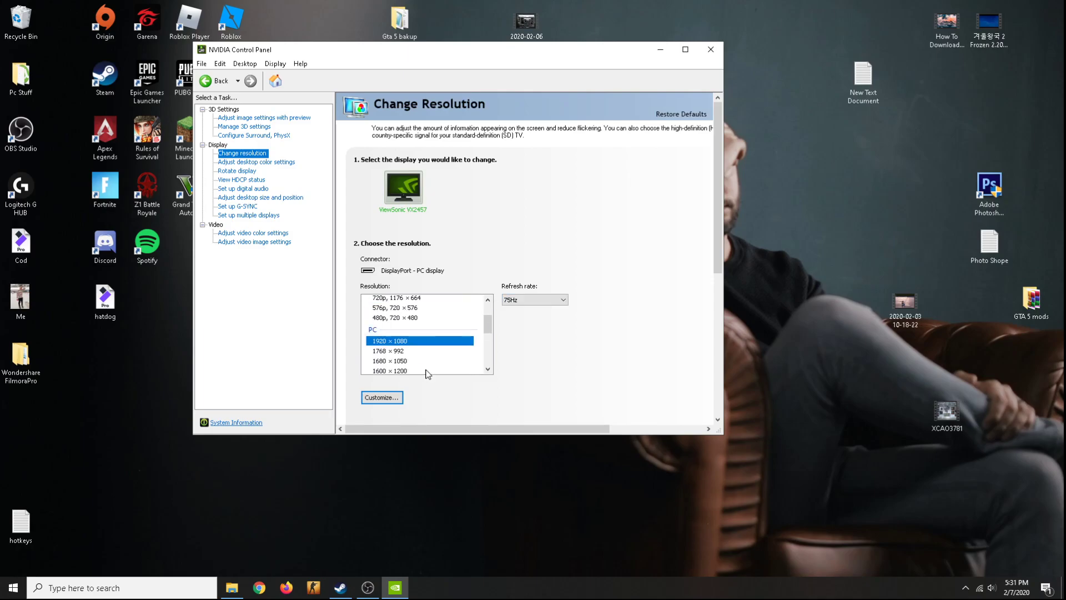
click(381, 397)
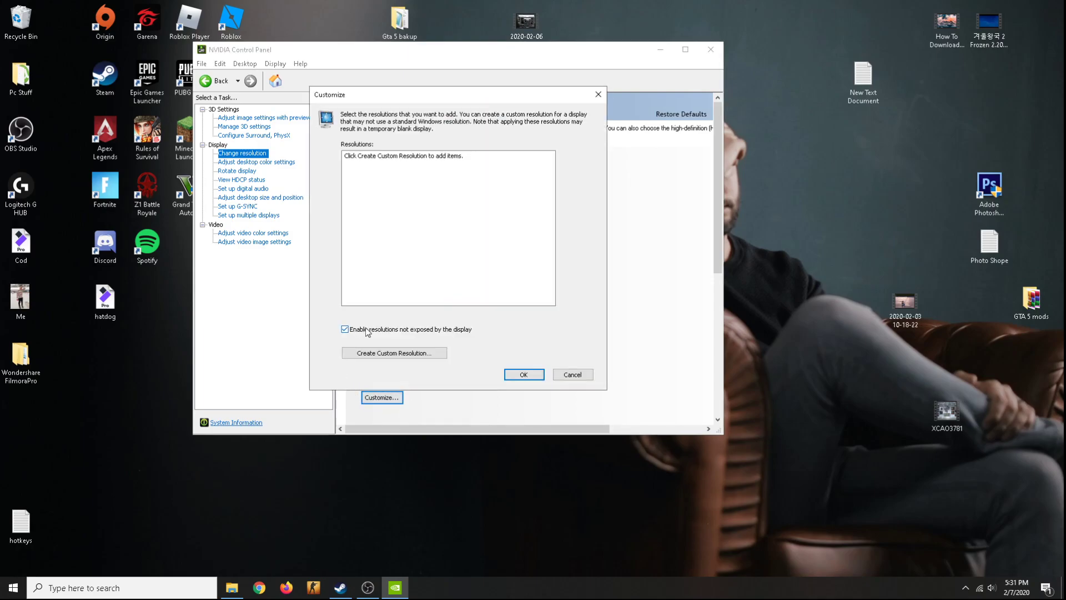
mouse_move(462, 339)
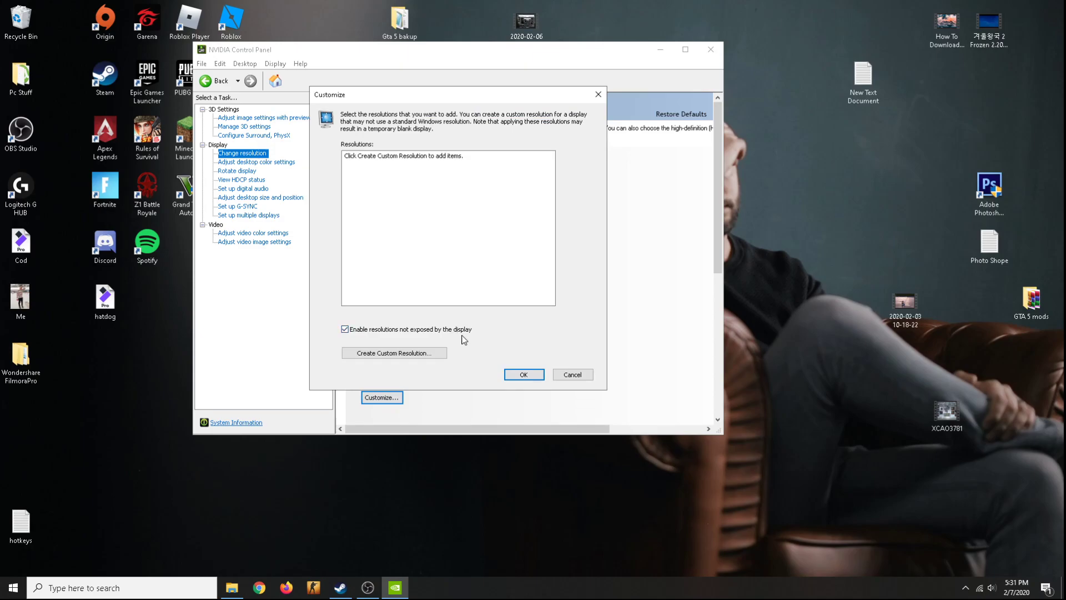
mouse_move(405, 376)
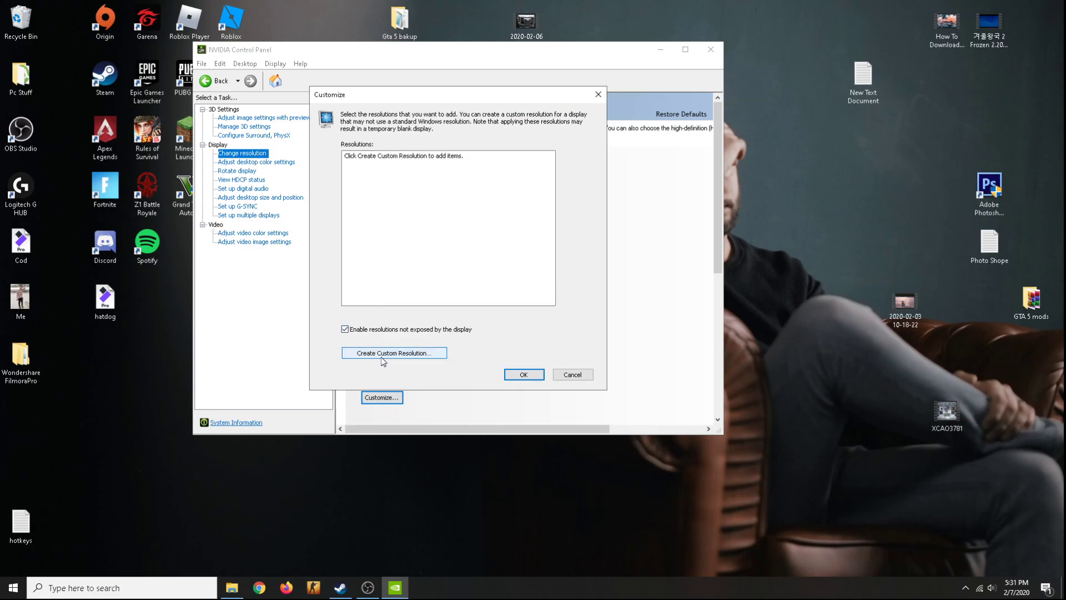
Define a custom resolution of 1440 pixels by 1080 lines at 75 Hz and test it.
click(393, 352)
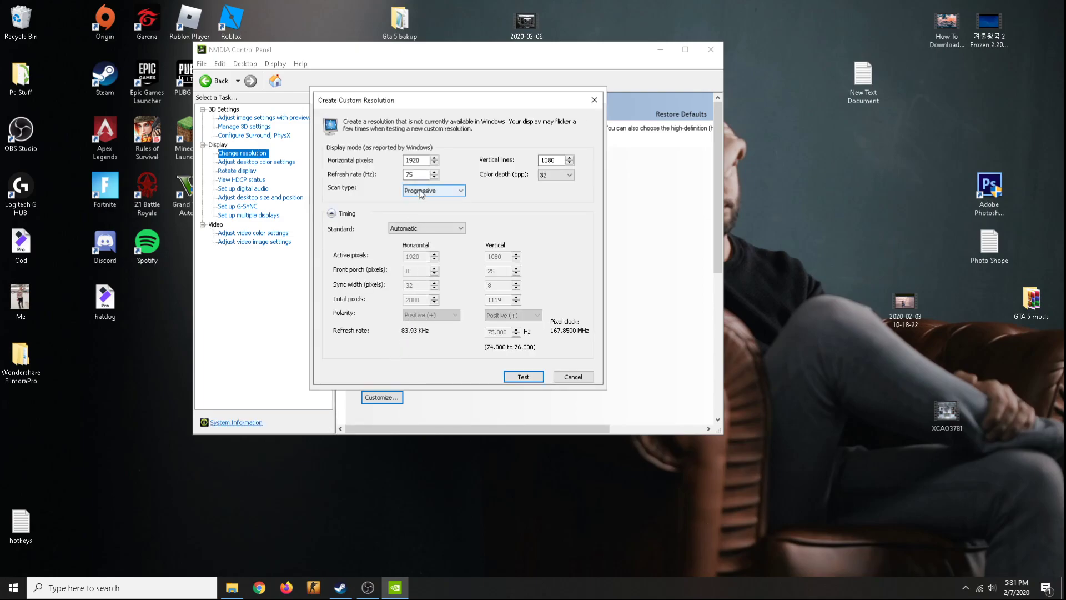
click(418, 159)
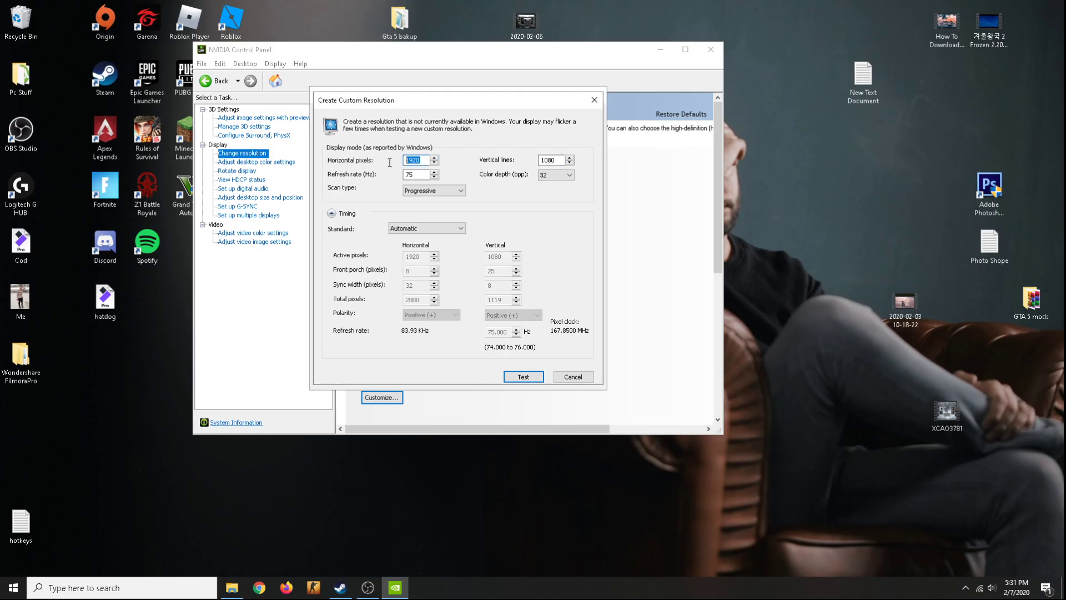
click(550, 160)
text(1)
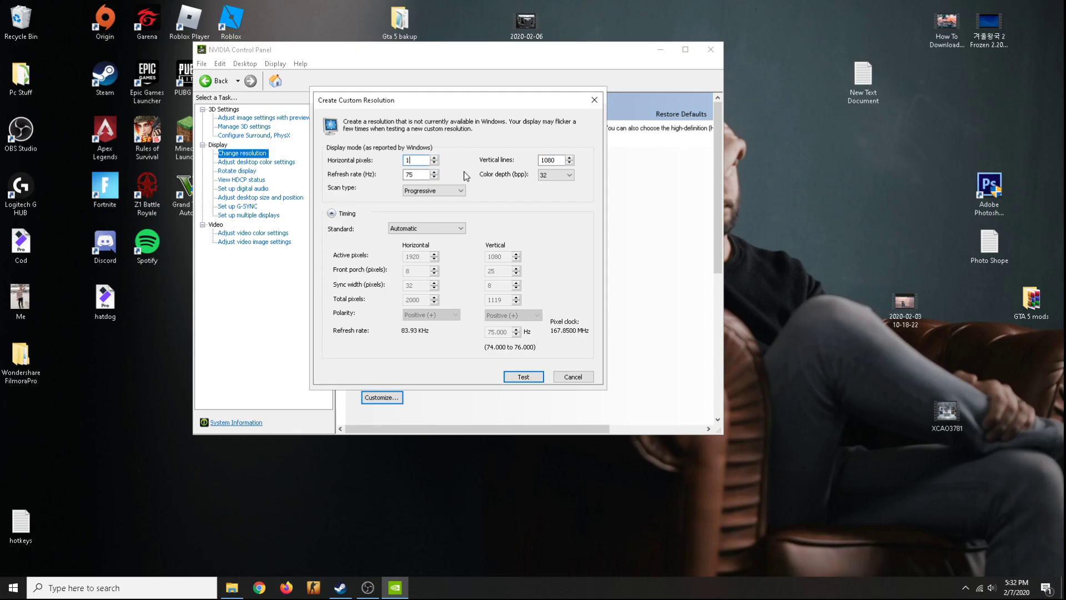
text(440)
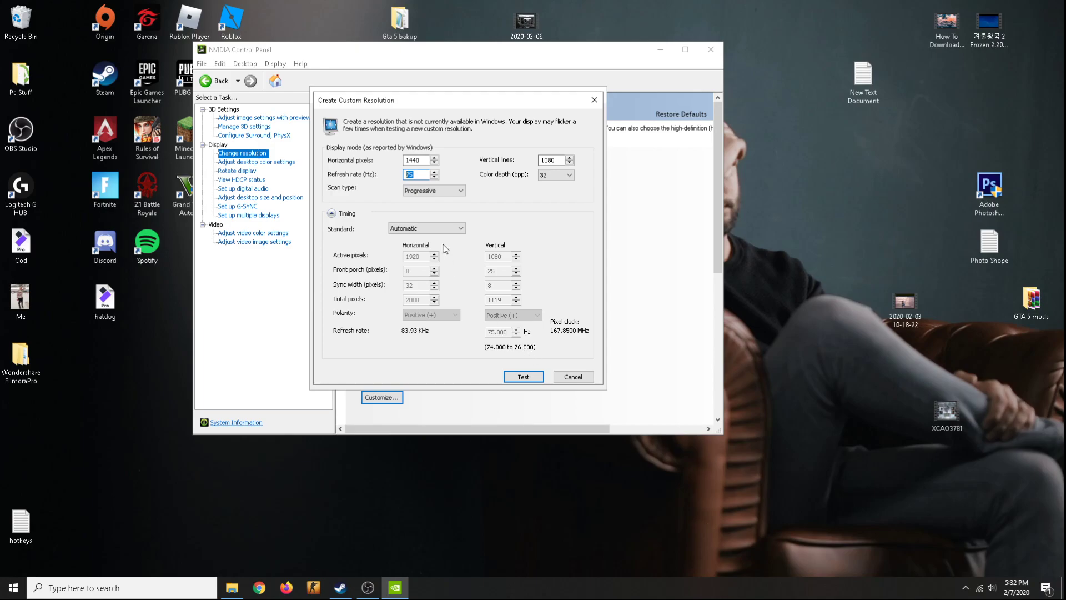
click(523, 376)
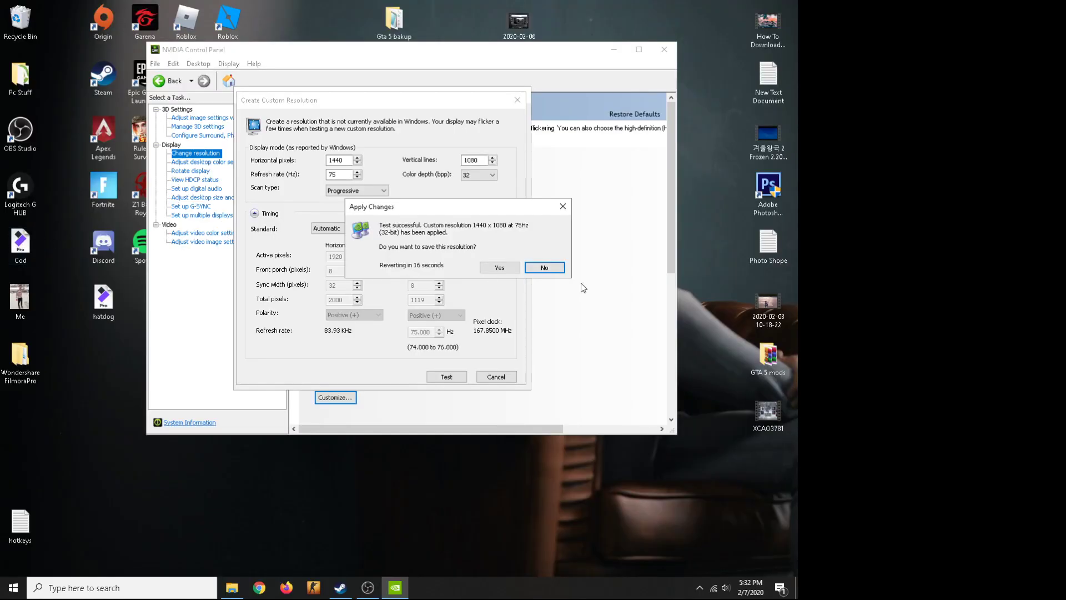
mouse_move(532, 285)
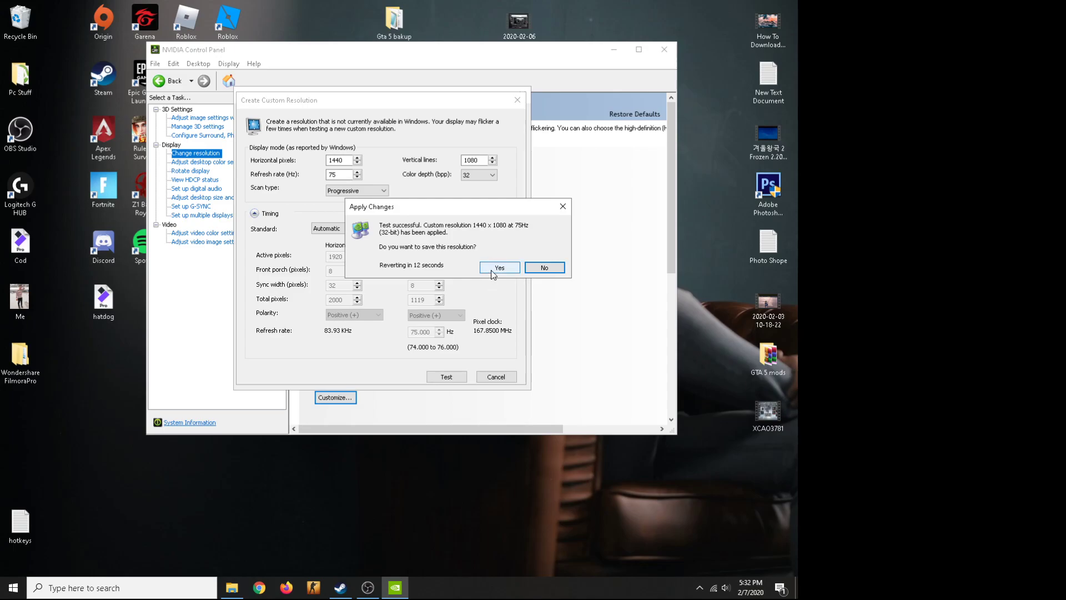
Confirm keeping the tested 1440×1080 custom resolution.
click(499, 267)
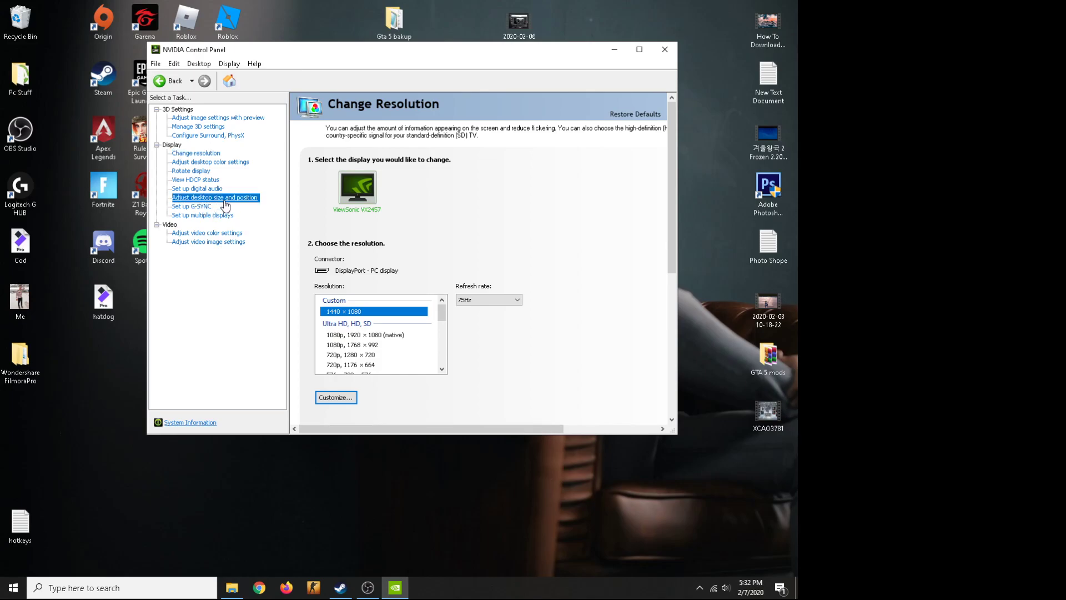
Apply Full-screen scaling, close NVIDIA Control Panel, and switch to CS:GO.
click(215, 197)
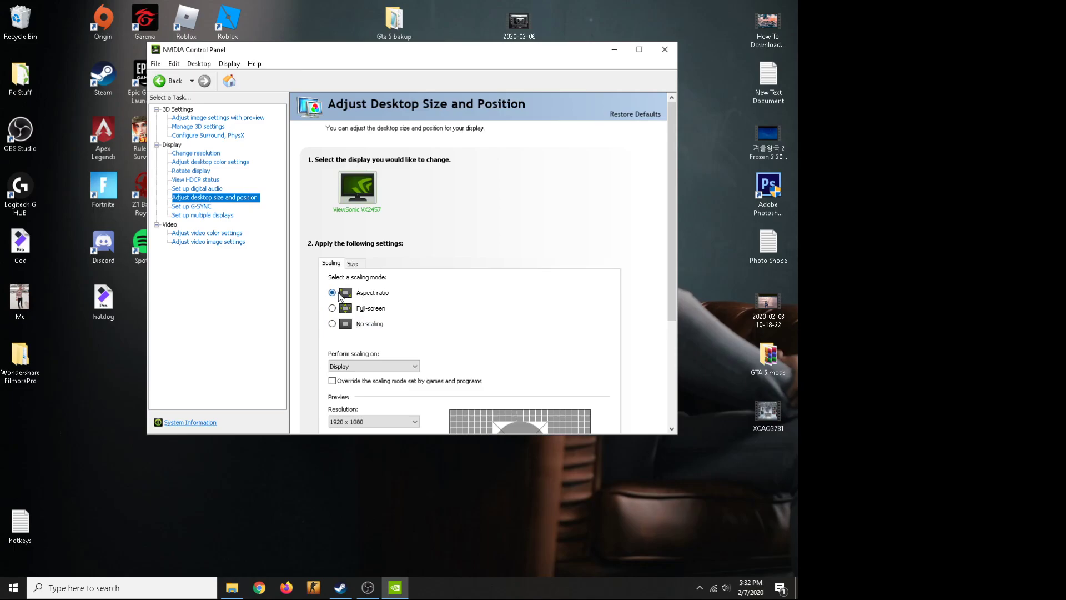
mouse_move(366, 303)
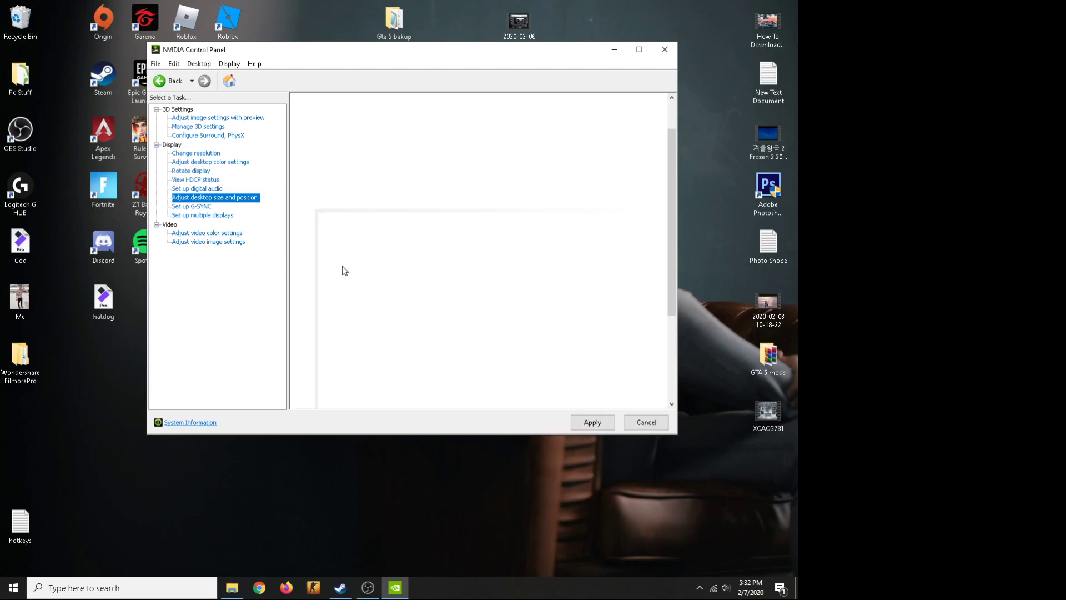
click(215, 197)
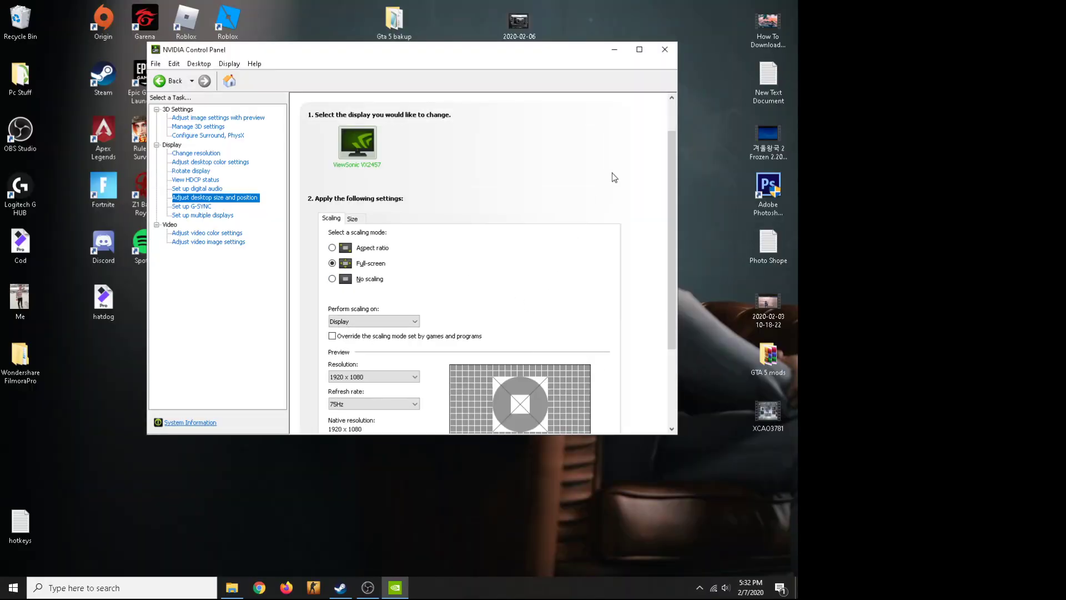
click(664, 49)
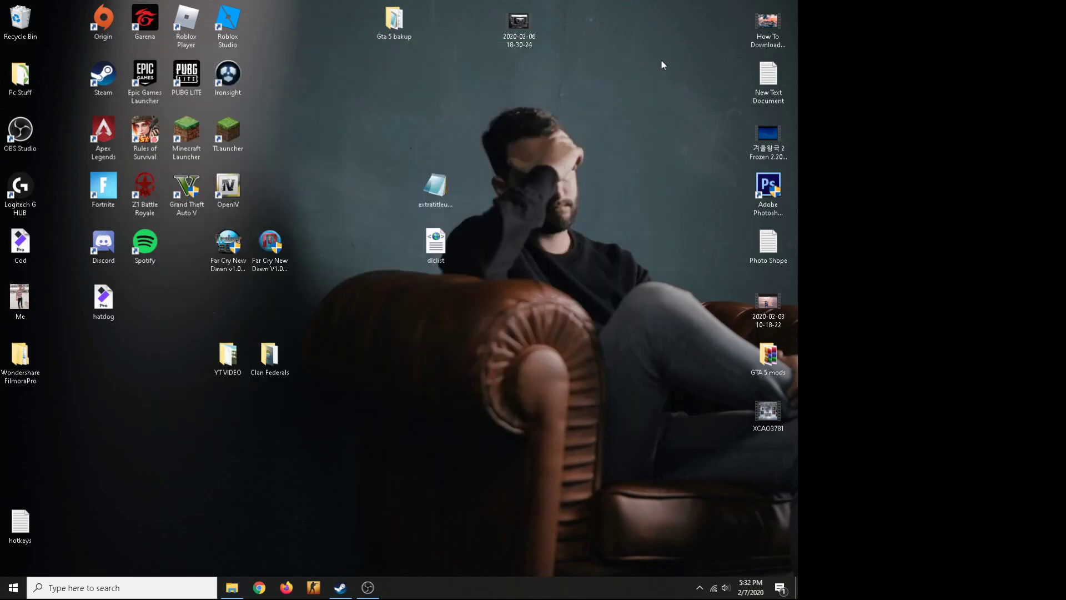
click(699, 587)
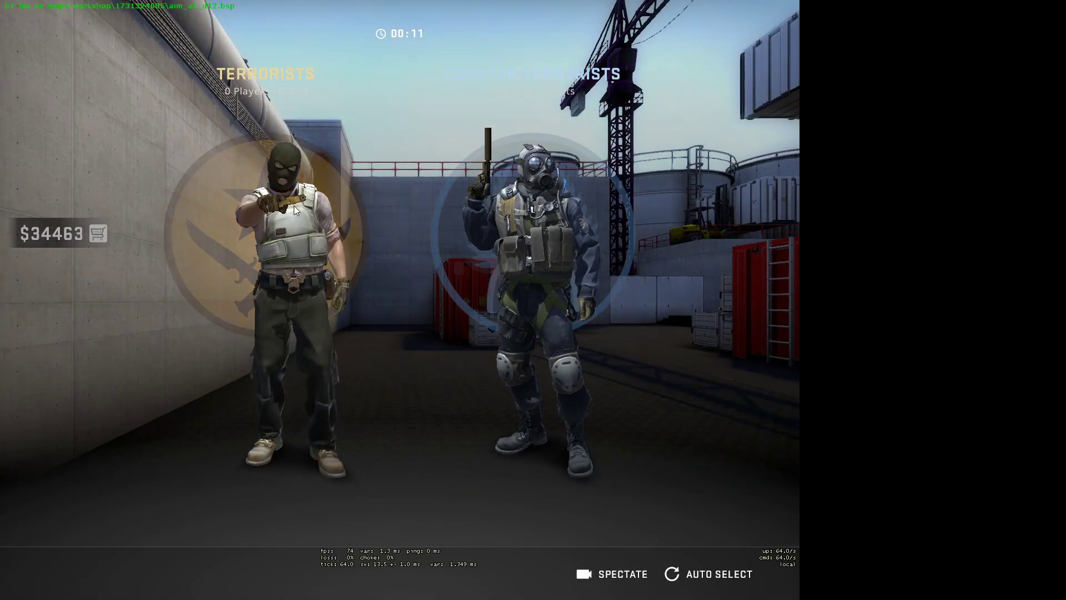
Pick the Terrorist side on the team selection screen.
click(718, 573)
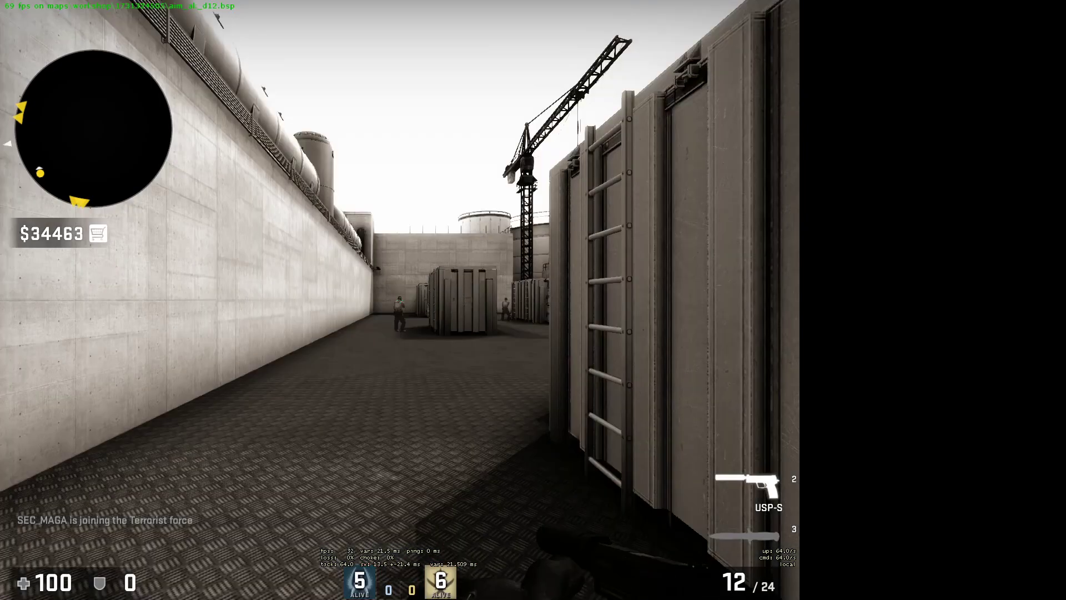